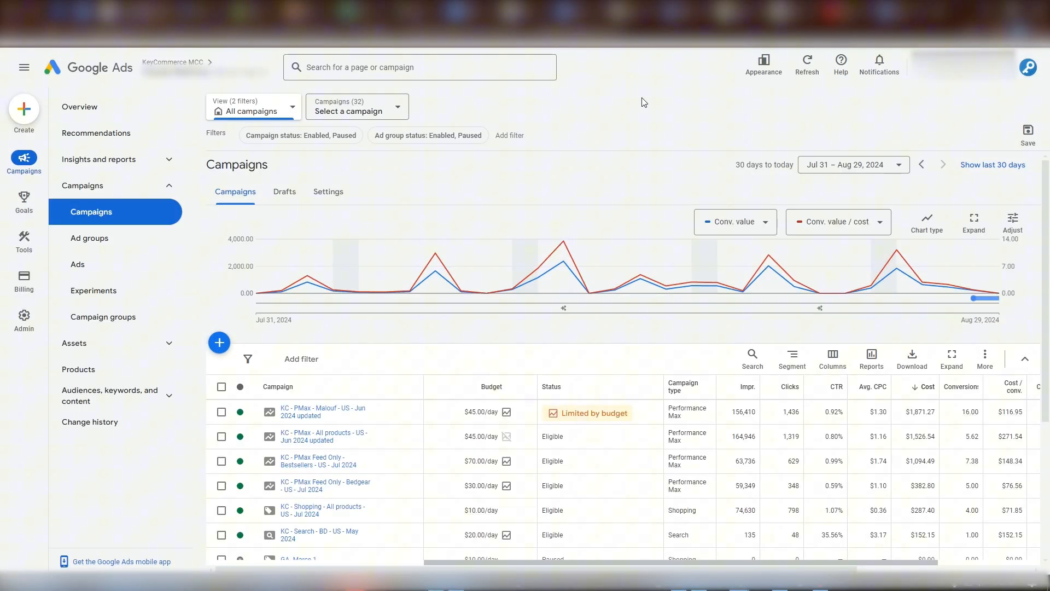
mouse_move(567, 168)
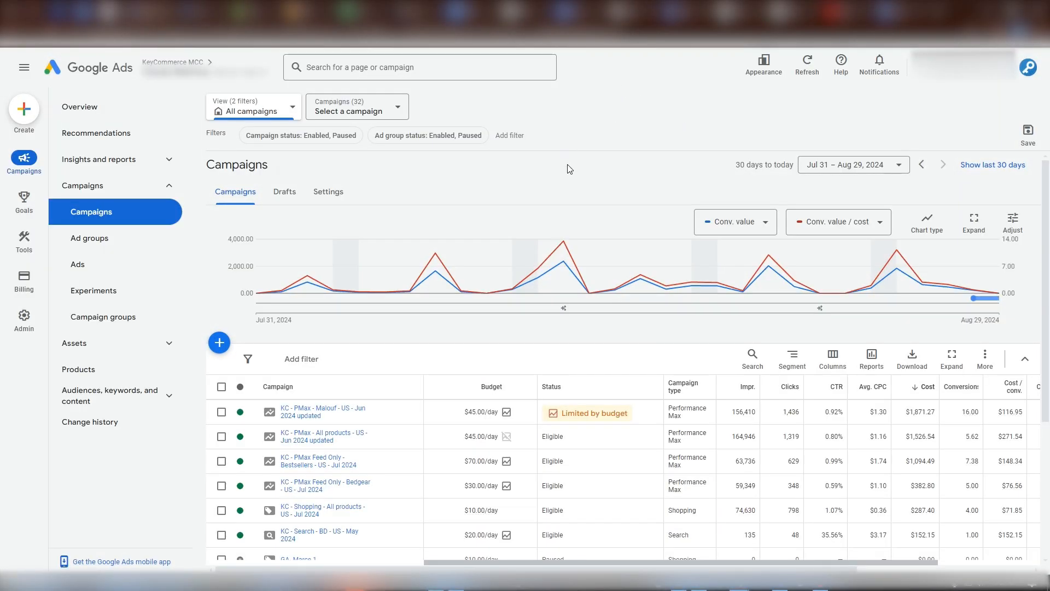
mouse_move(23, 108)
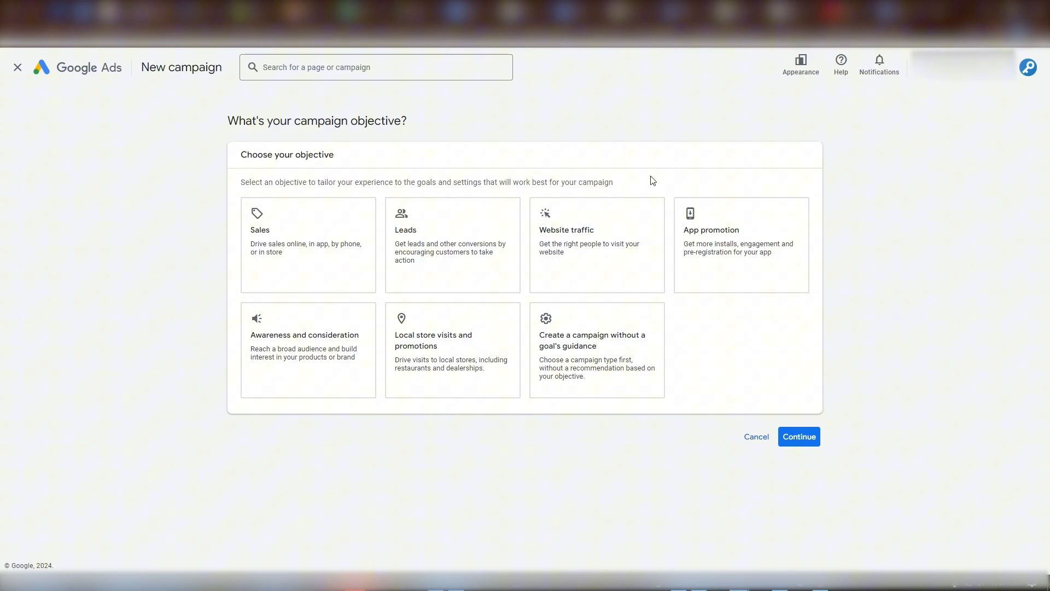
Choose the no-goal-guidance objective and Shopping as the campaign type
left_click(594, 348)
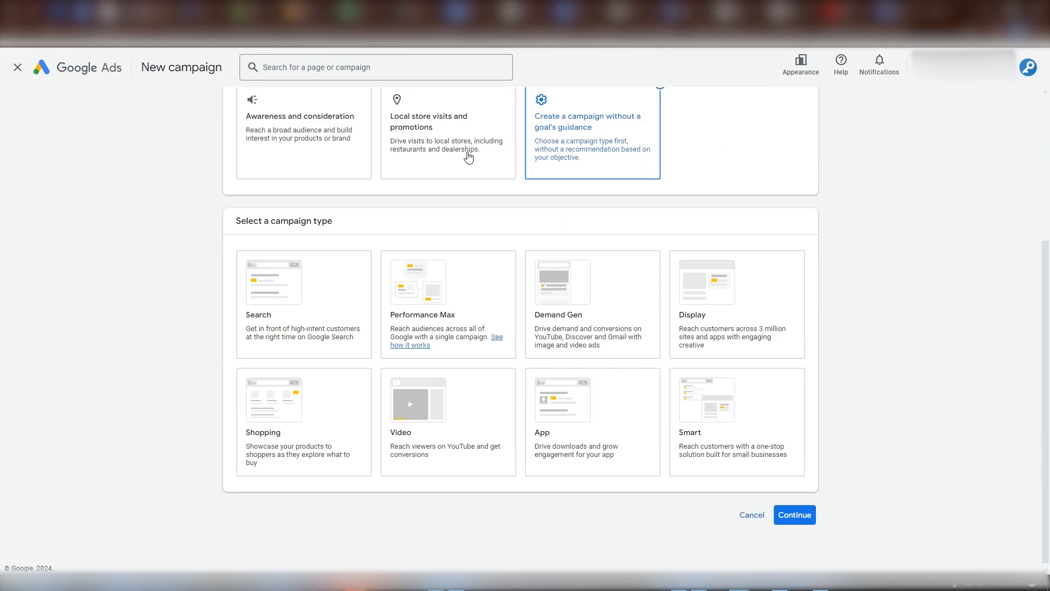
left_click(303, 402)
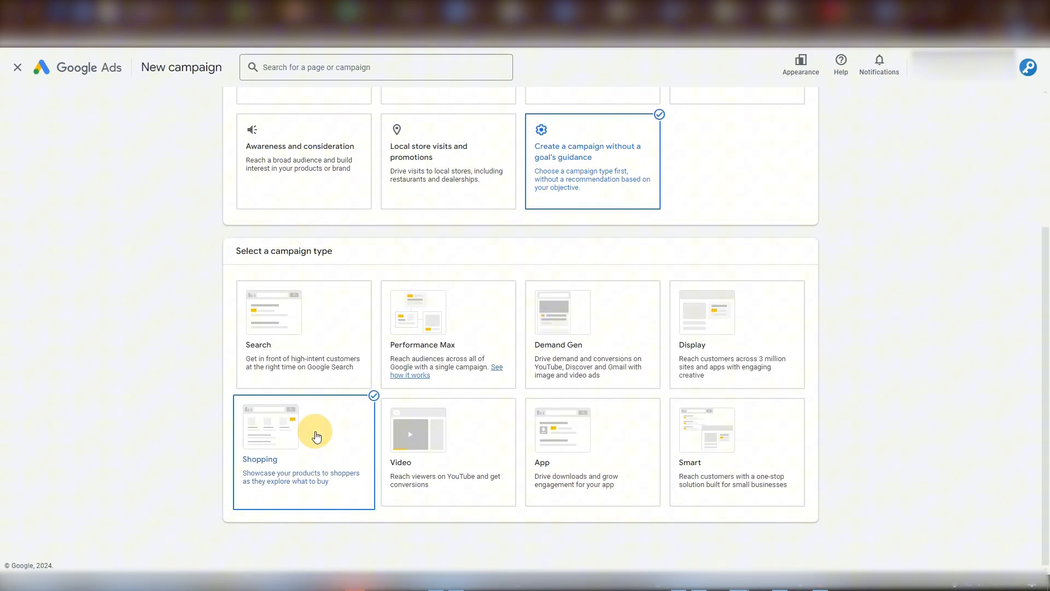
scroll("down", 3)
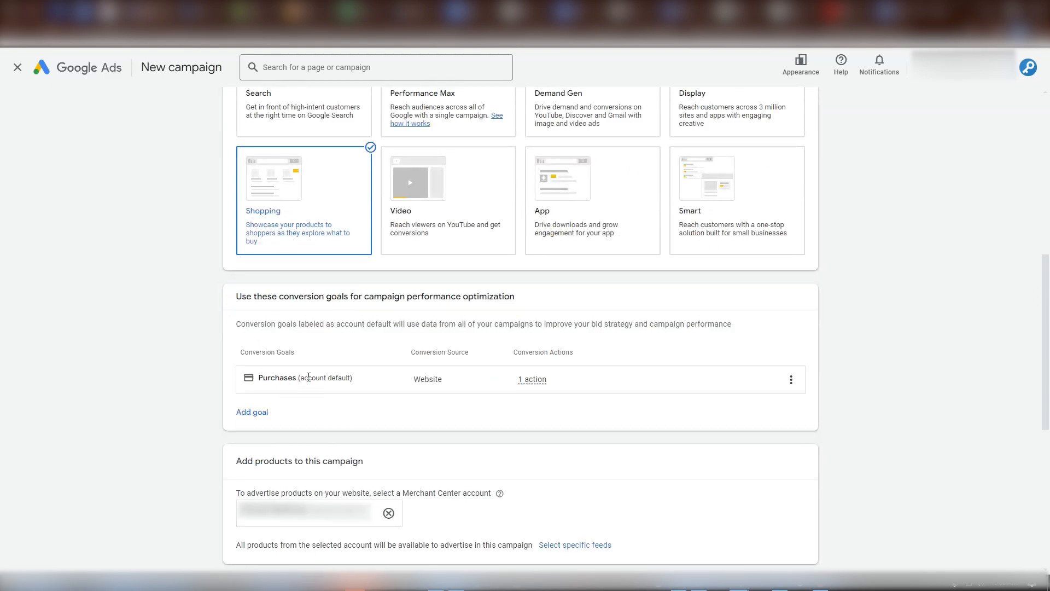
Select Standard Shopping as the campaign subtype instead of Performance Max
scroll("down", 3)
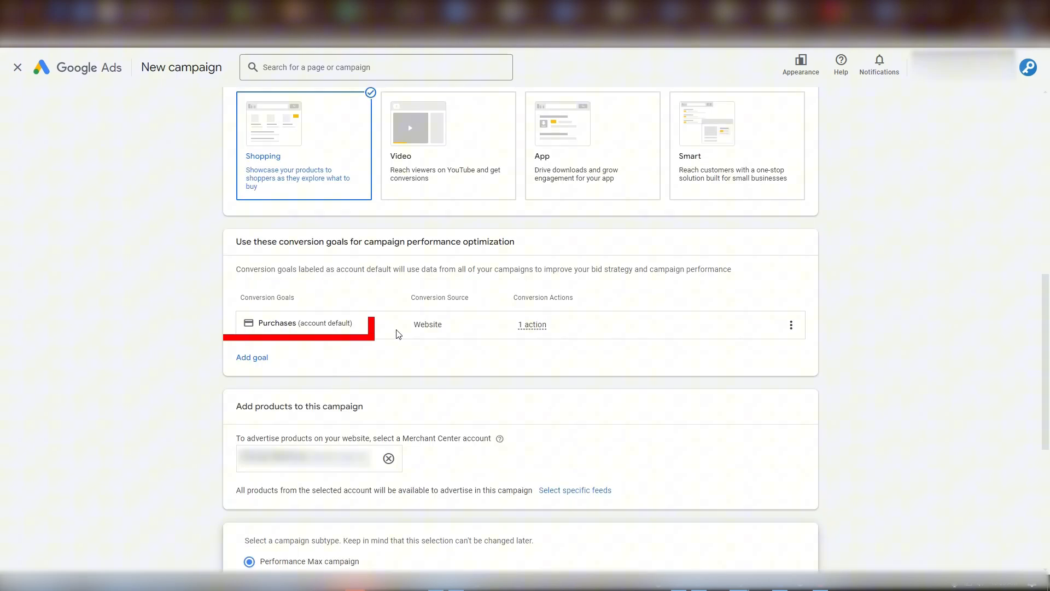
scroll("down", 3)
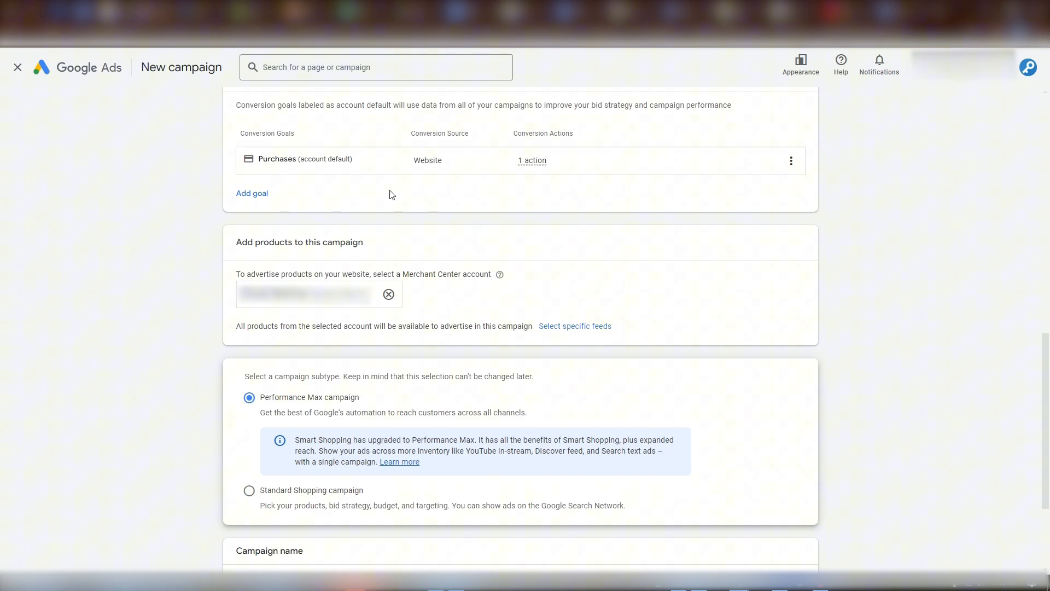
mouse_move(531, 160)
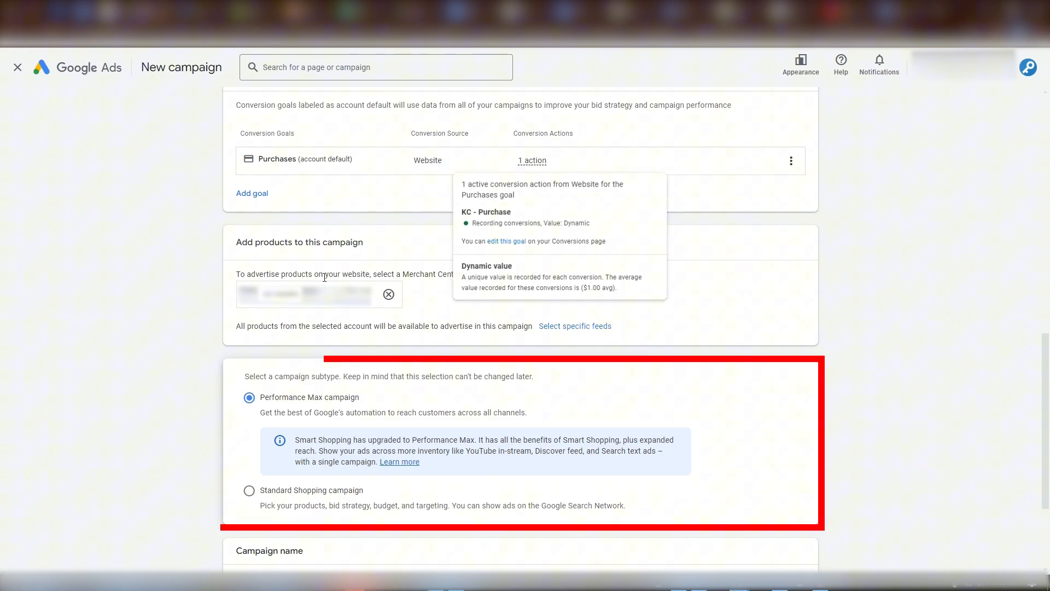
mouse_move(331, 308)
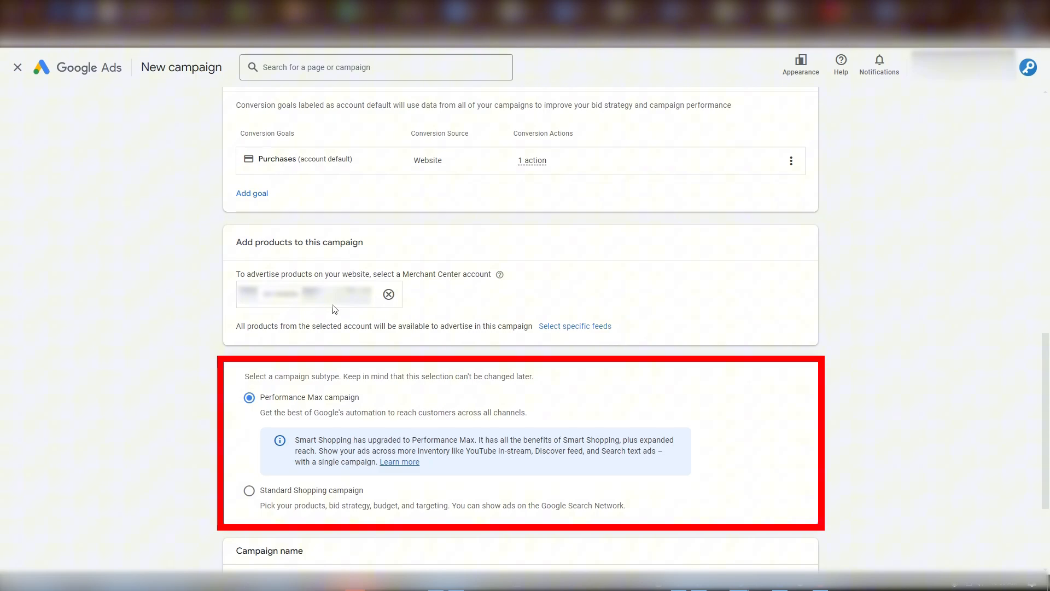
mouse_move(349, 310)
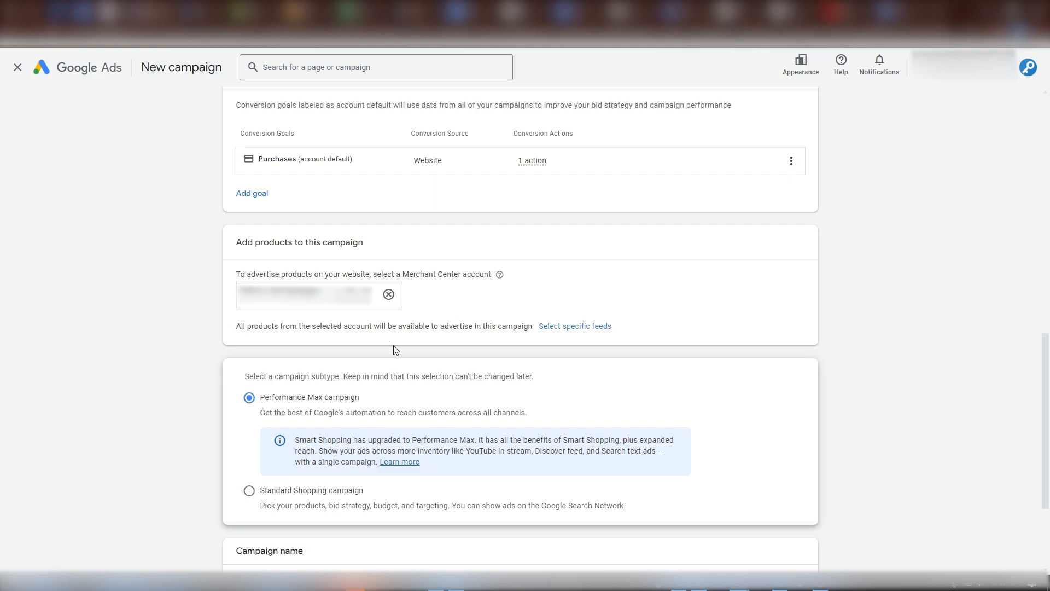
scroll("down", 3)
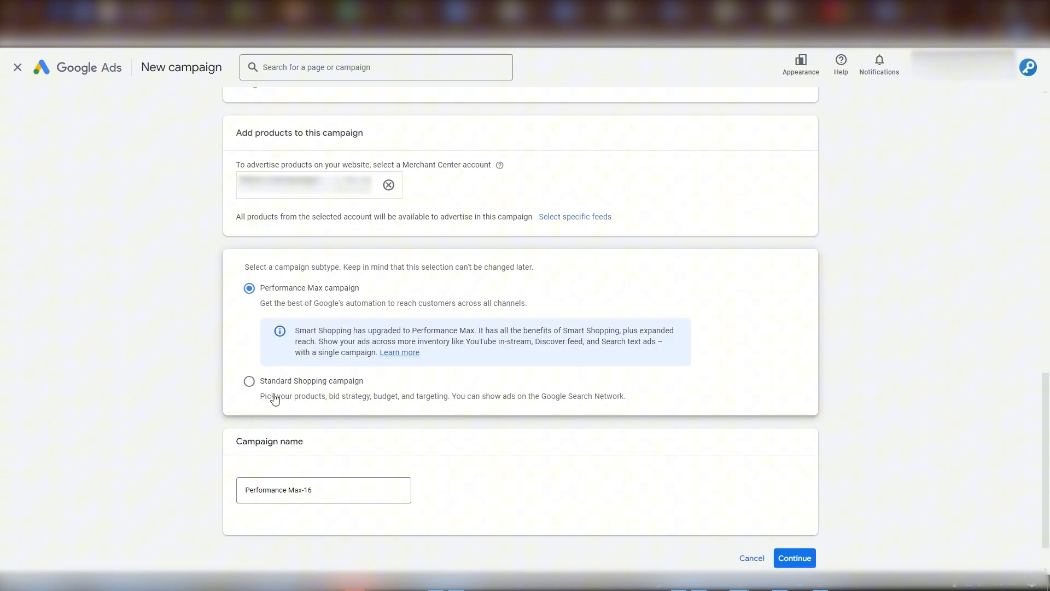
left_click(249, 380)
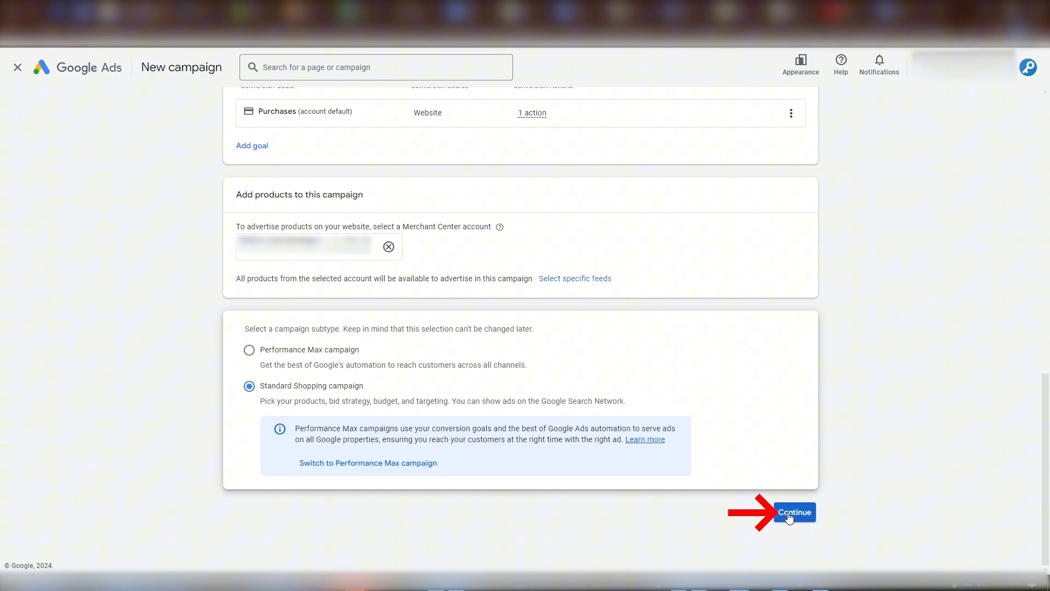
Continue to campaign settings and name the campaign 'SB | Shopping Campaign'
left_click(794, 512)
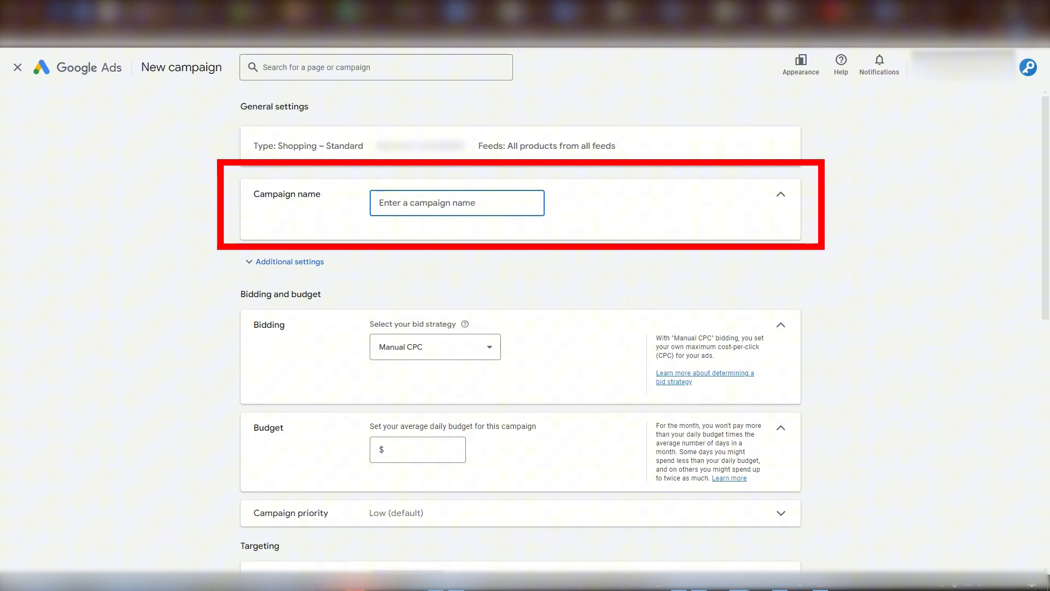
left_click(457, 202)
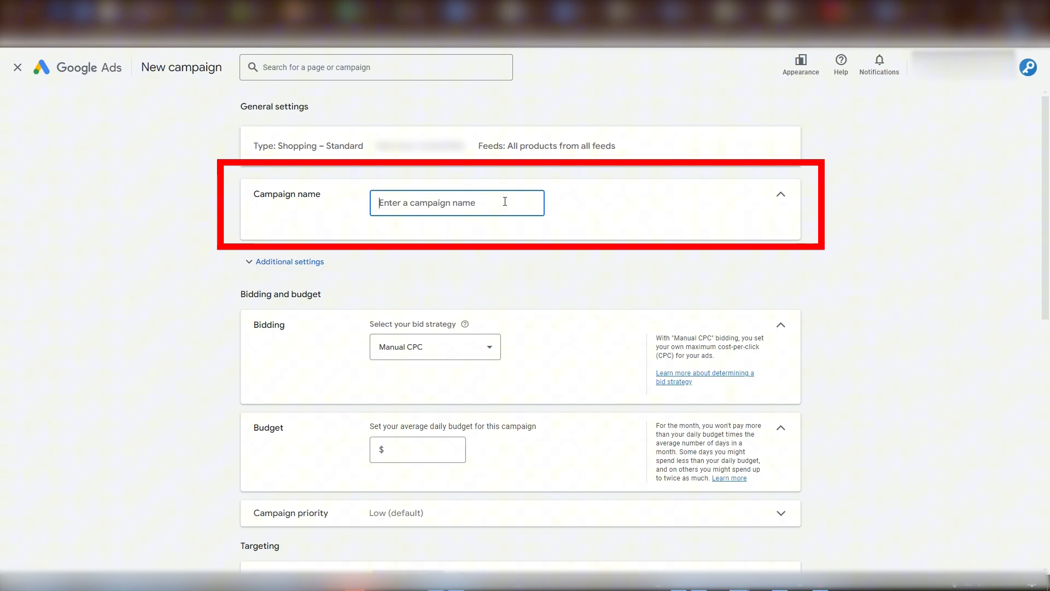
type("SB")
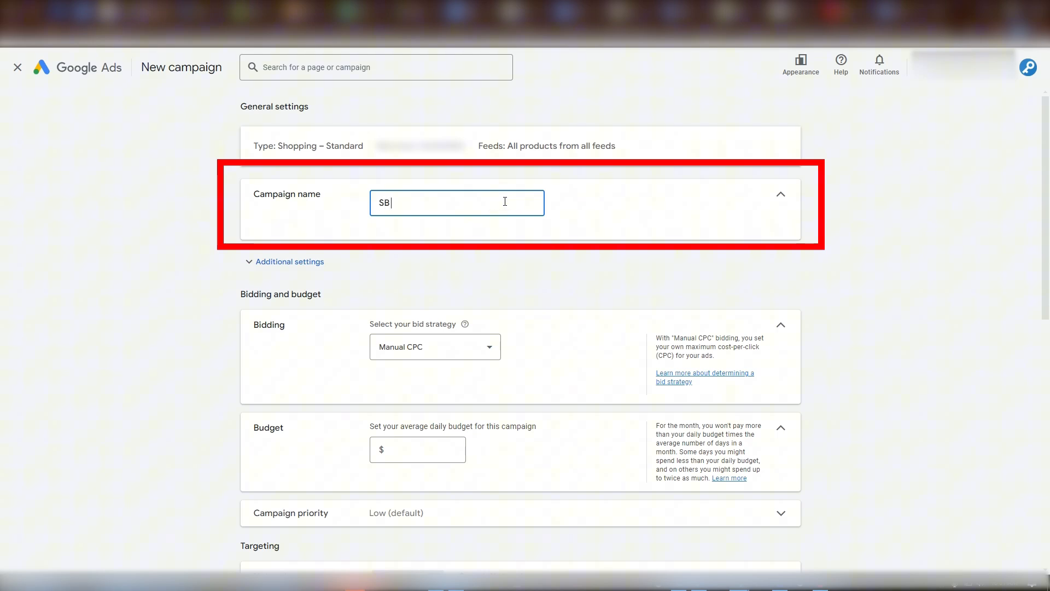
type("| Shopping Campaign")
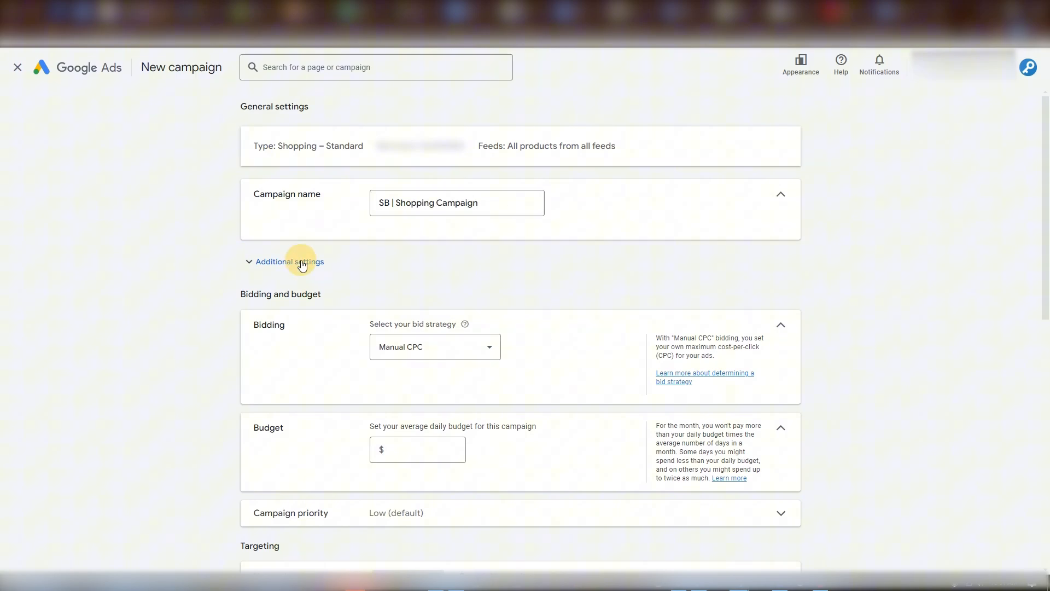
Review the additional settings and campaign URL options, leaving them at defaults
left_click(289, 261)
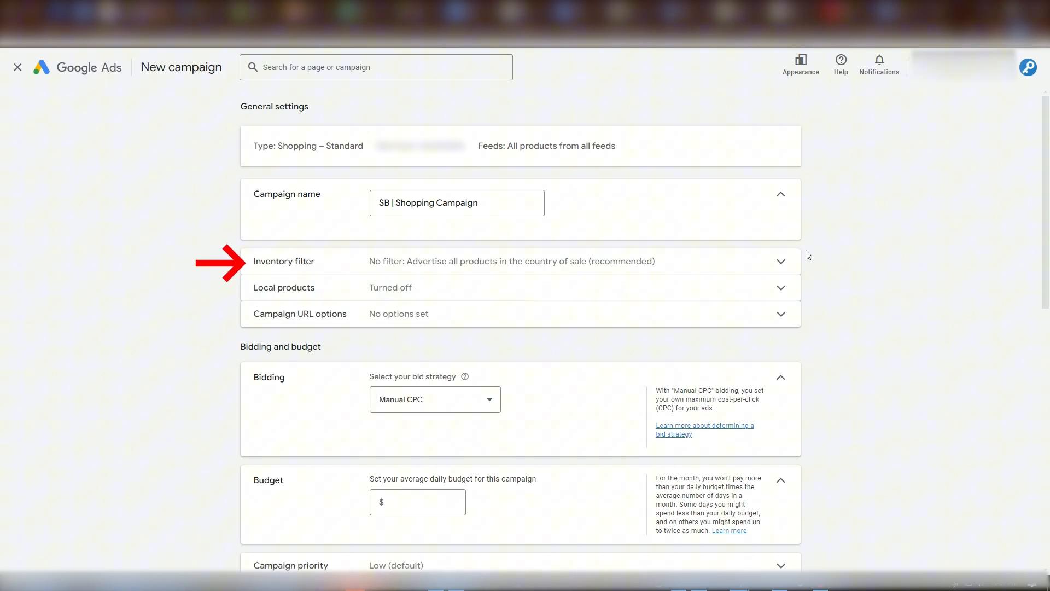
mouse_move(722, 261)
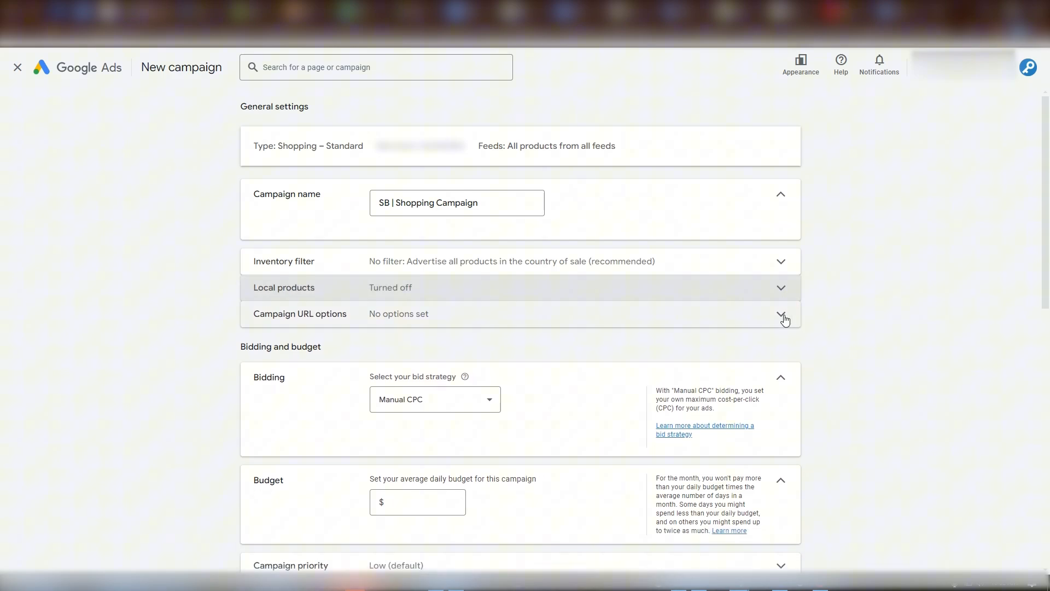
left_click(782, 317)
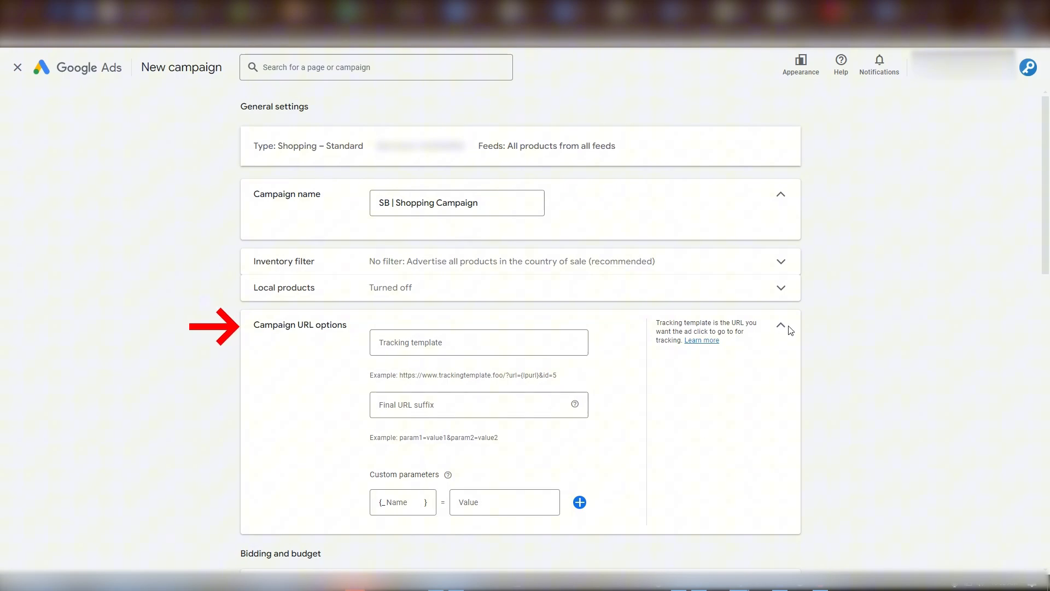
left_click(780, 326)
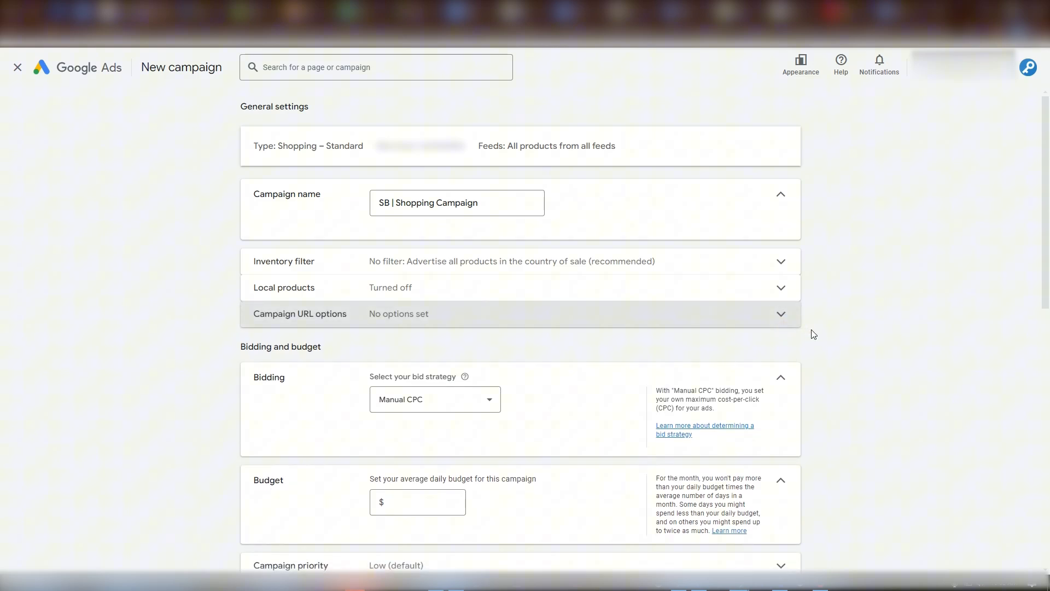
Keep Manual CPC bidding and set the average daily budget to $100
scroll("down", 3)
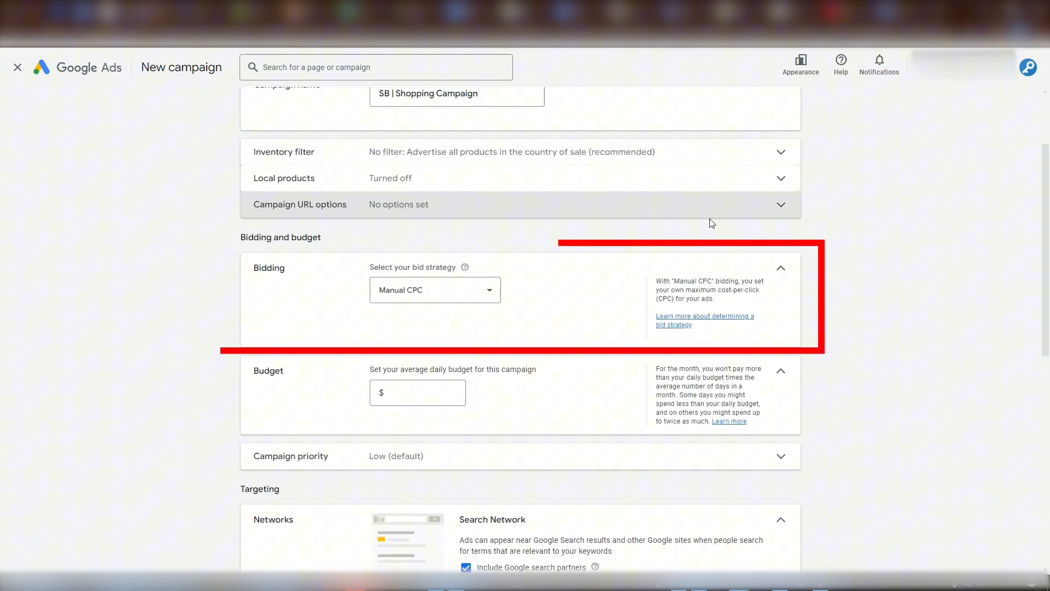
left_click(434, 289)
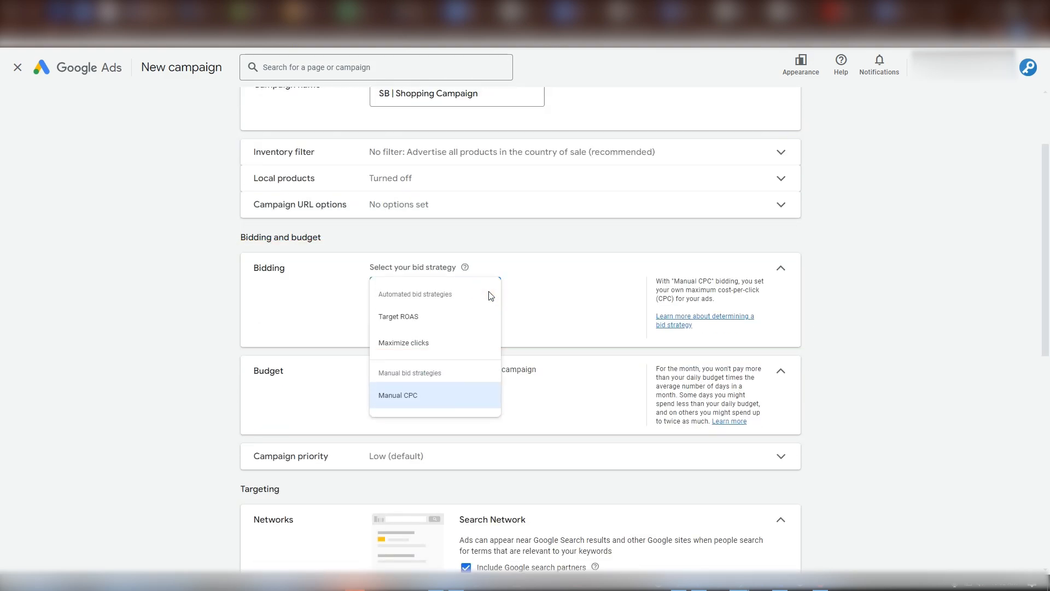
mouse_move(438, 320)
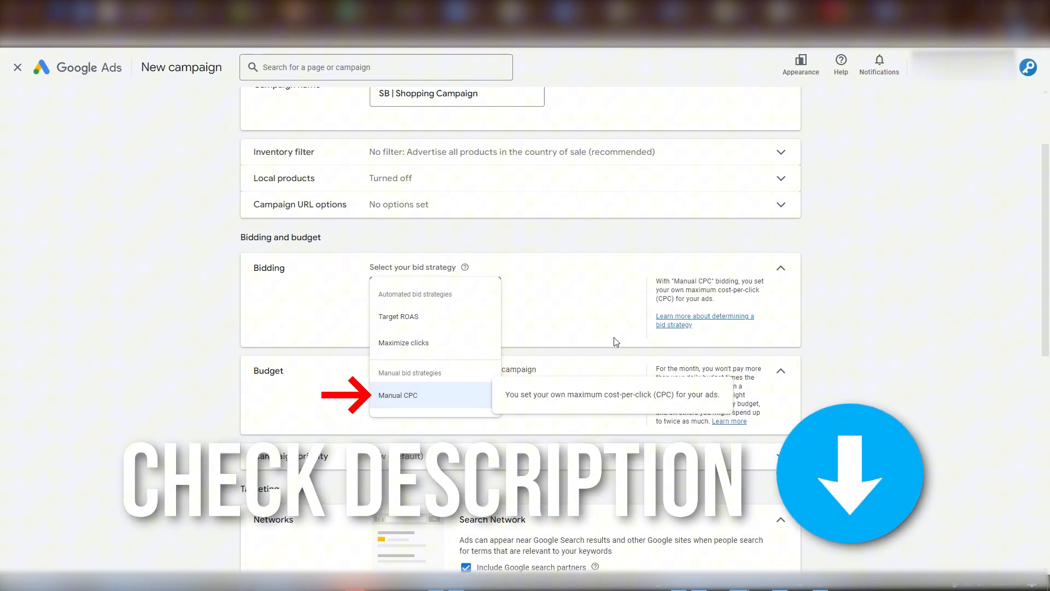
left_click(396, 394)
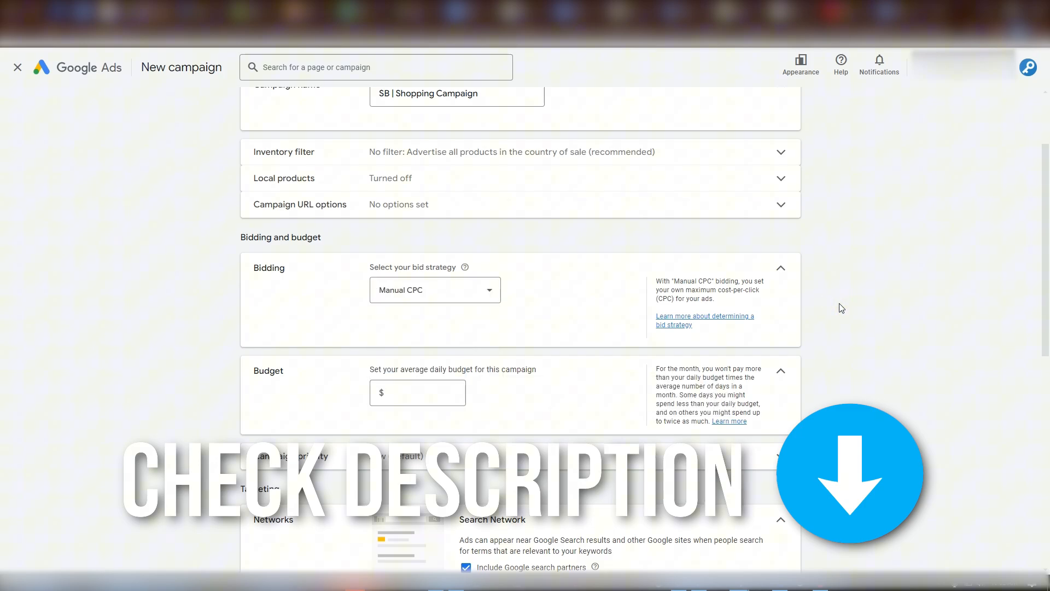
left_click(416, 393)
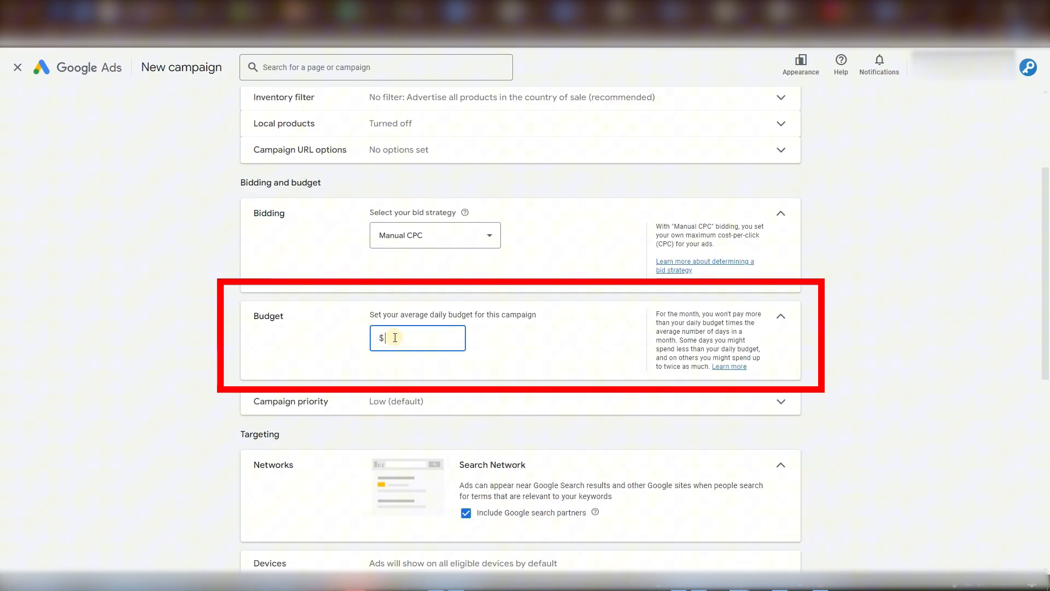
type("100")
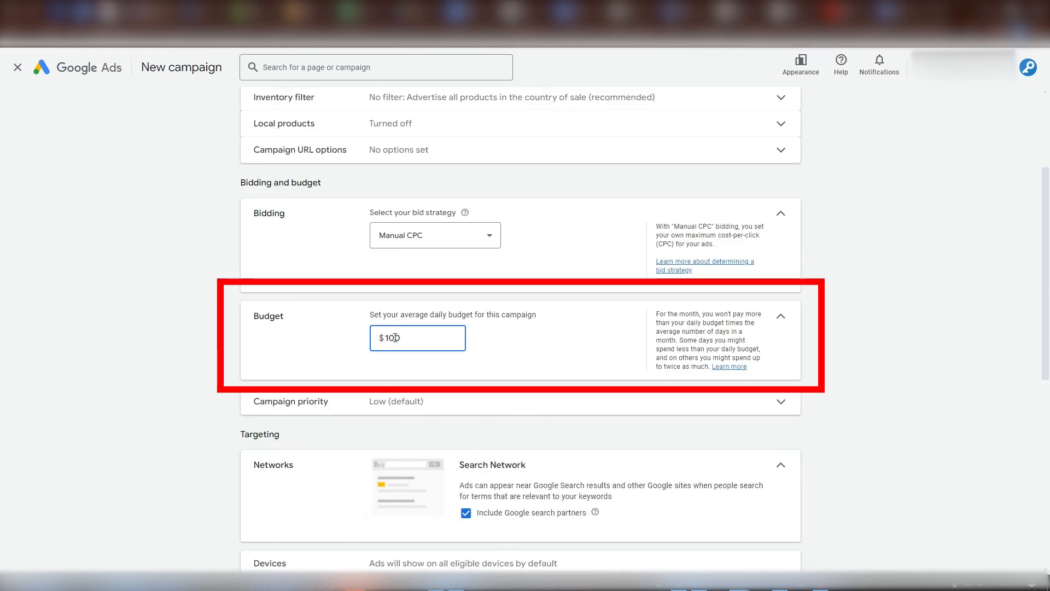
left_click(780, 402)
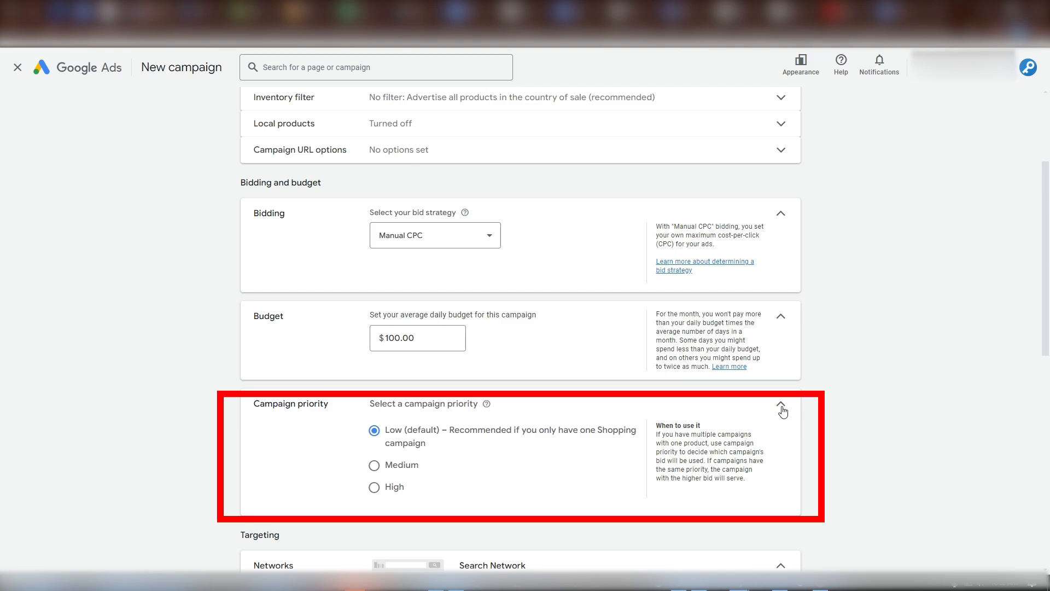
Leave campaign priority at Low and exclude Google search partners from the networks
left_click(779, 404)
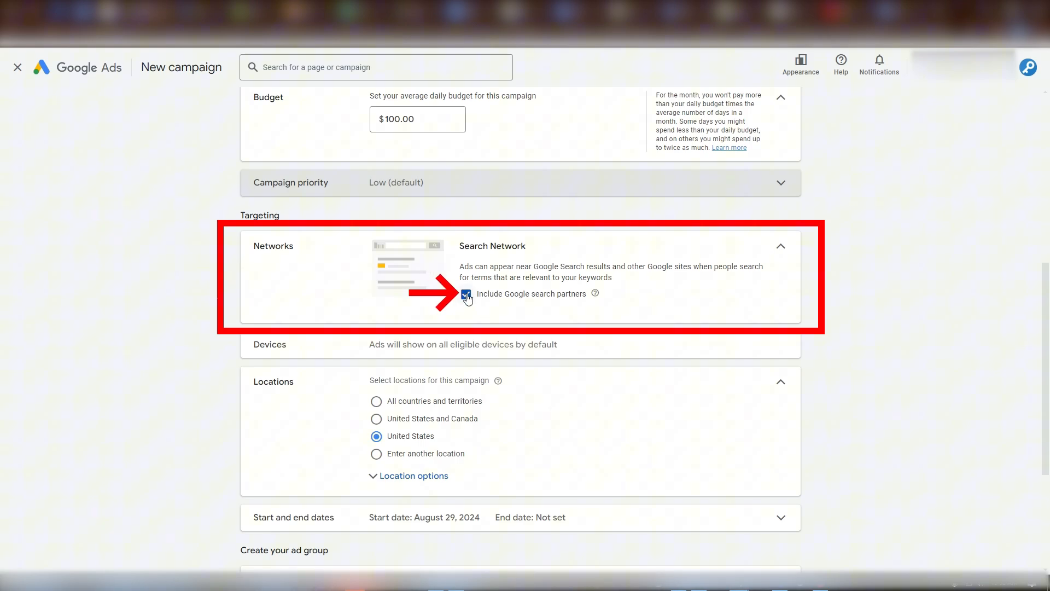
left_click(466, 293)
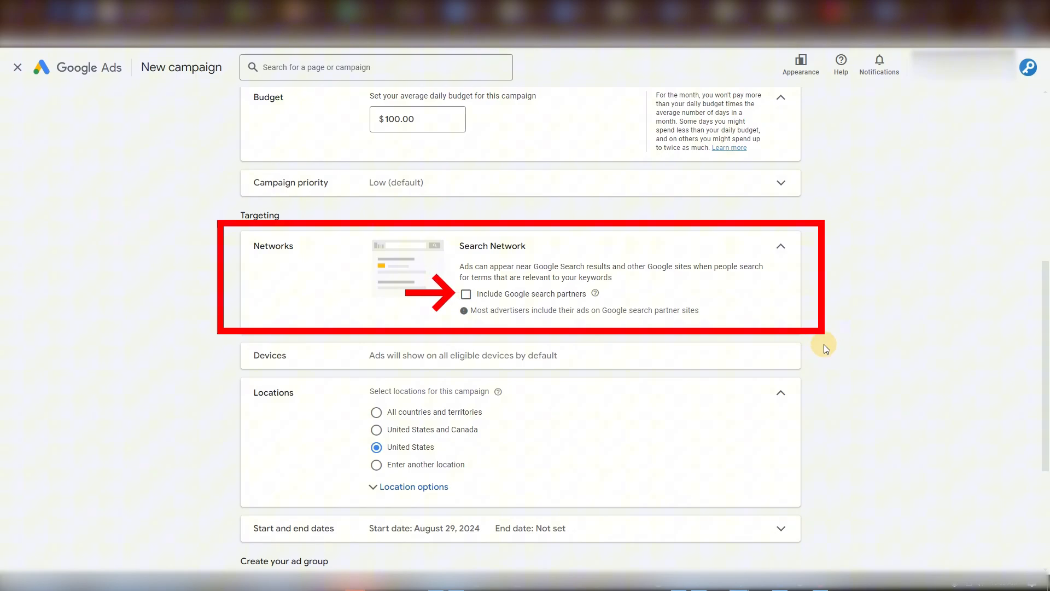
scroll("down", 3)
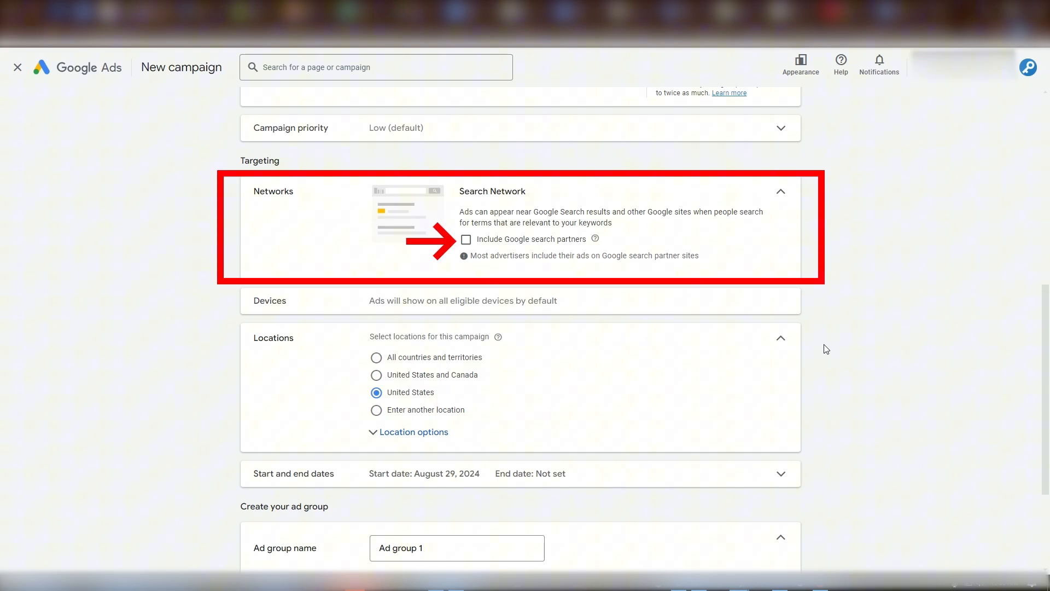
mouse_move(869, 351)
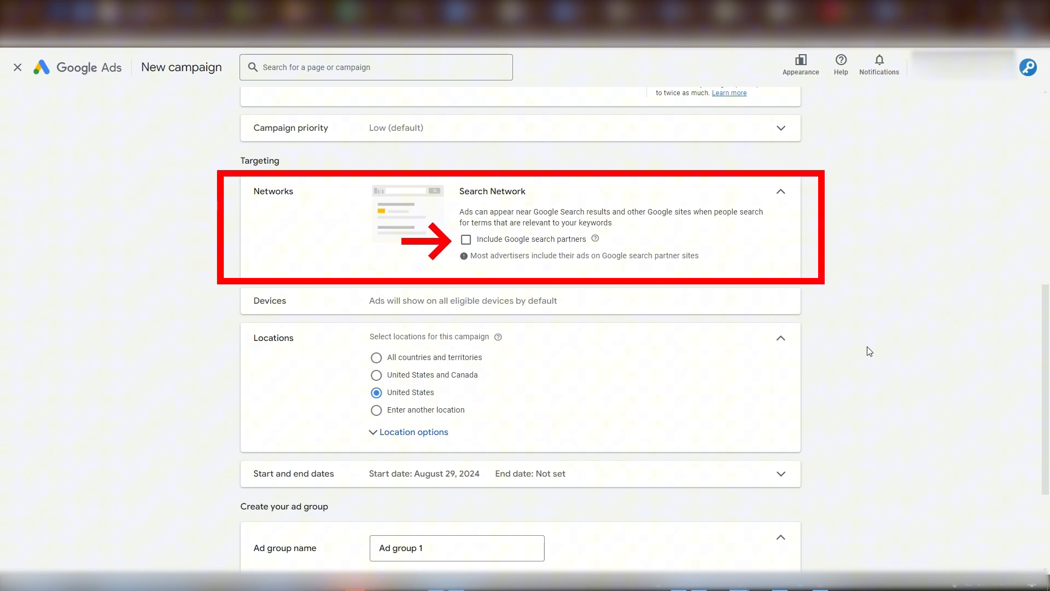
scroll("down", 3)
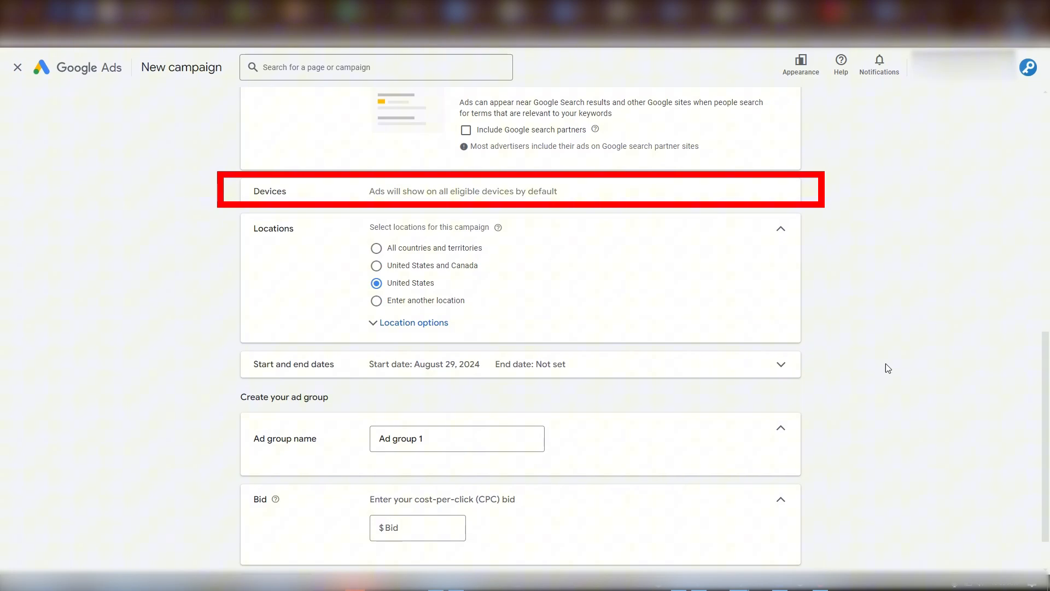
mouse_move(885, 262)
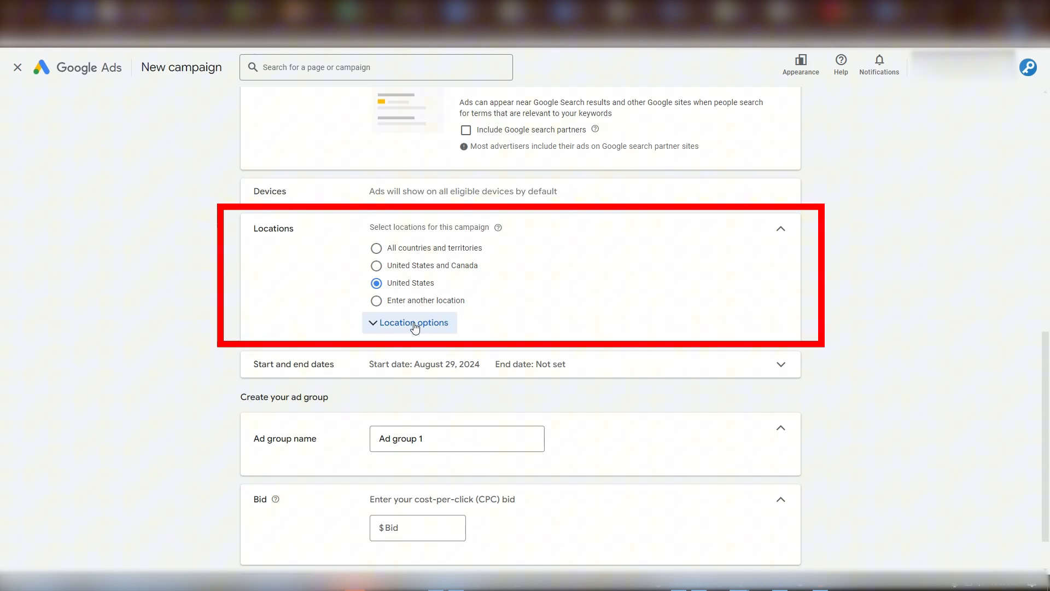
left_click(376, 299)
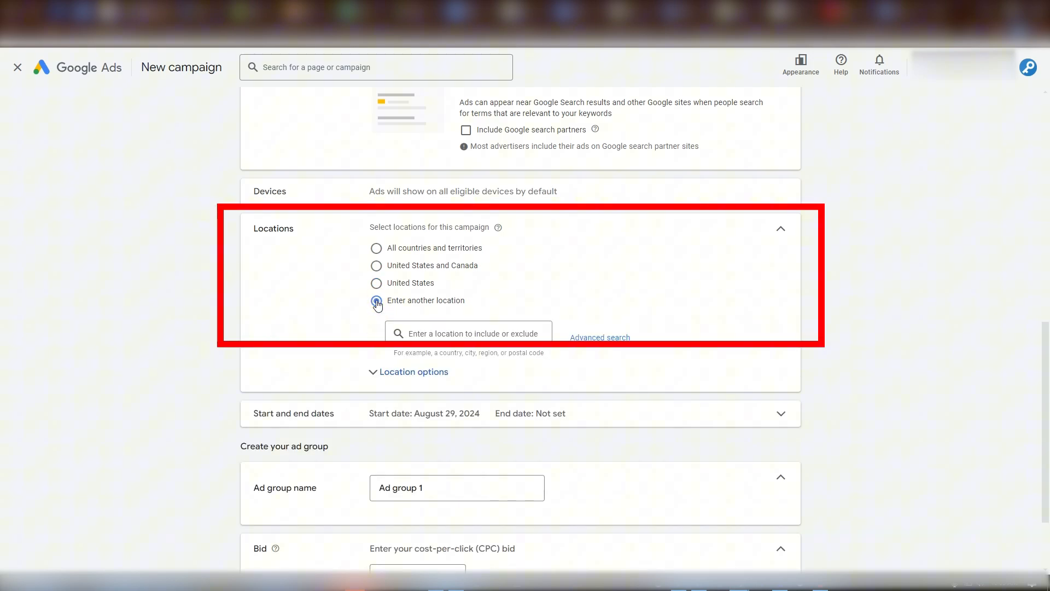
left_click(375, 300)
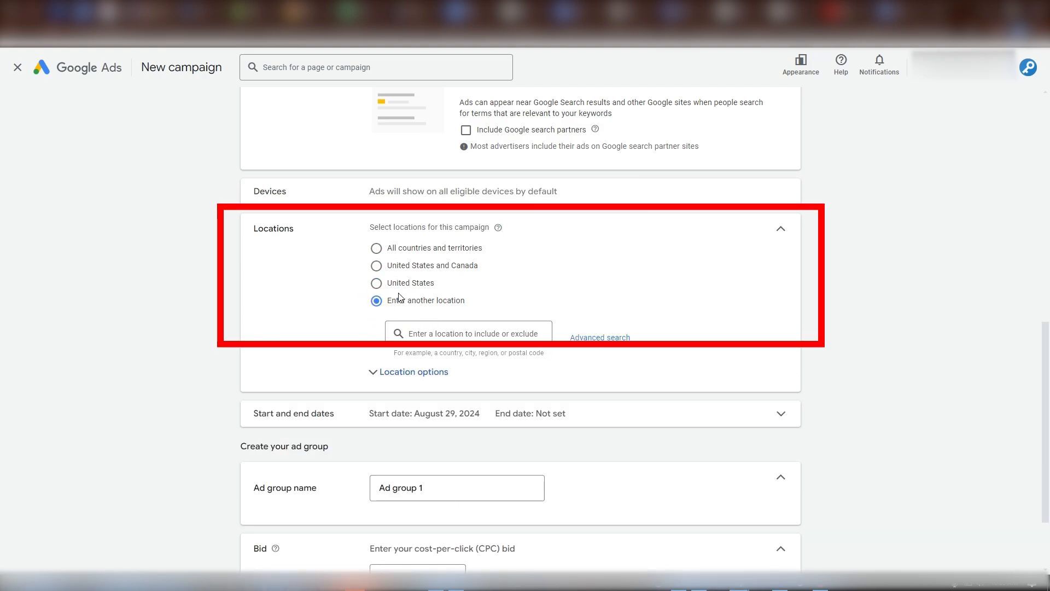
left_click(375, 283)
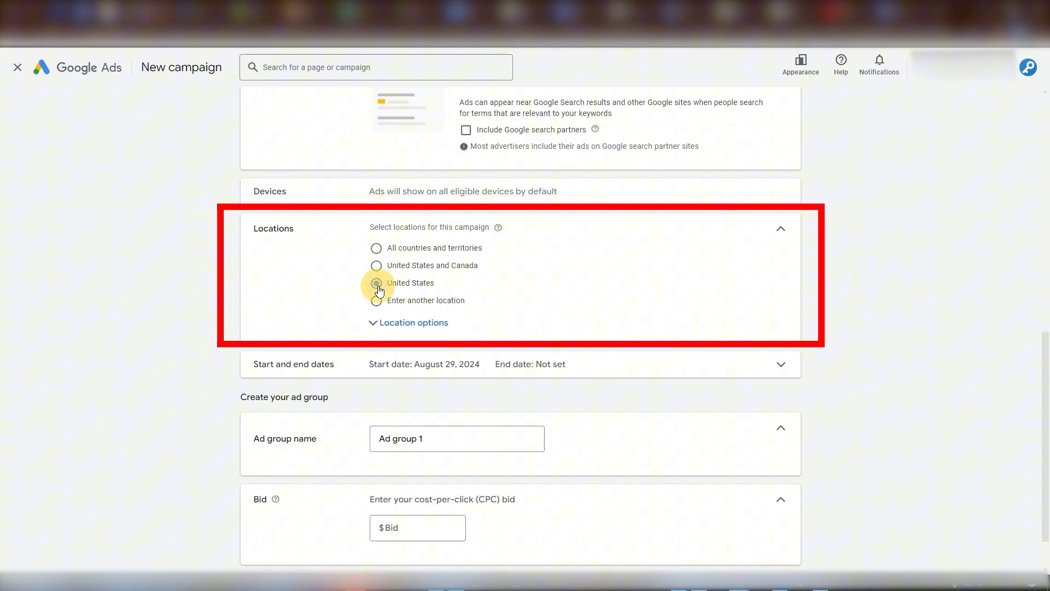
left_click(376, 282)
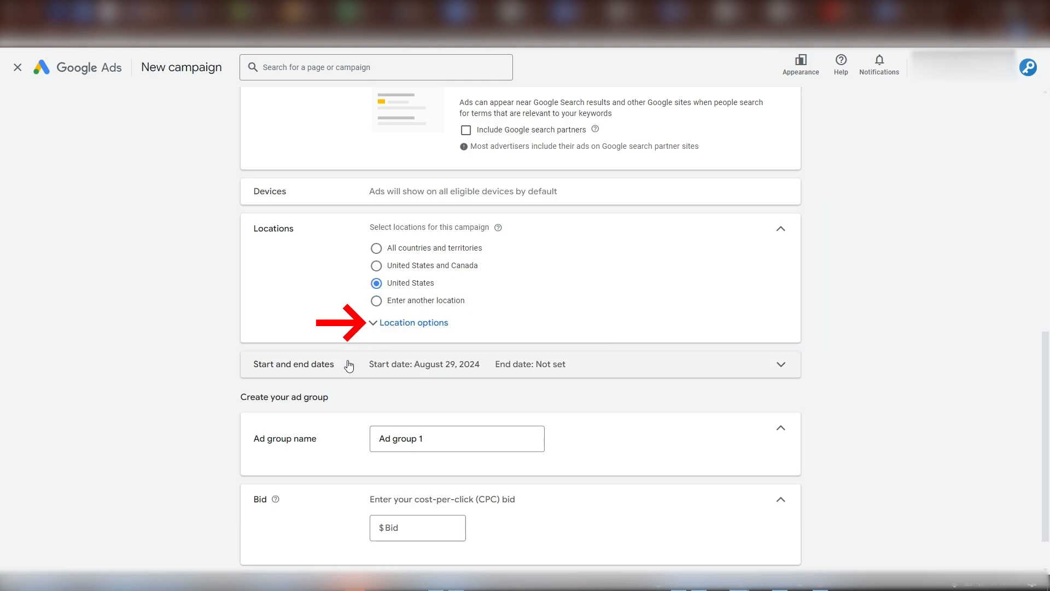
Set location targeting to Presence: people in or regularly in the United States
left_click(410, 322)
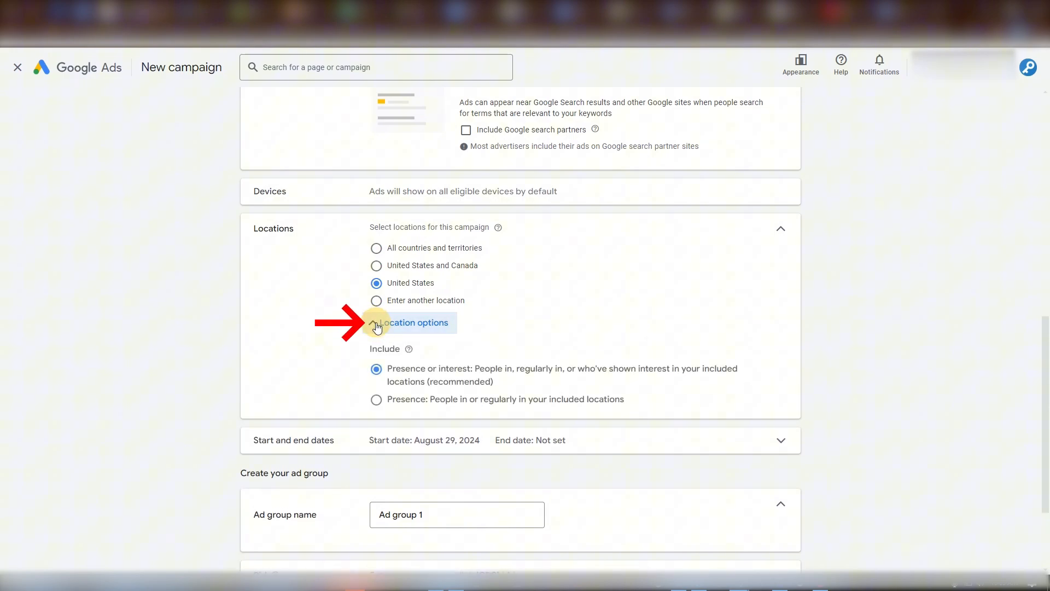
left_click(409, 321)
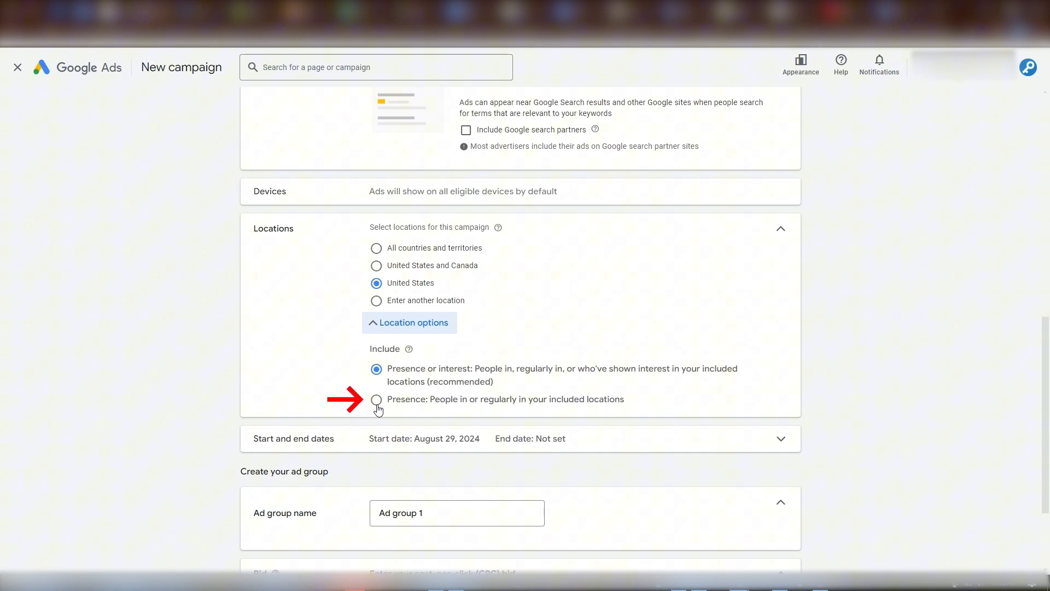
left_click(376, 400)
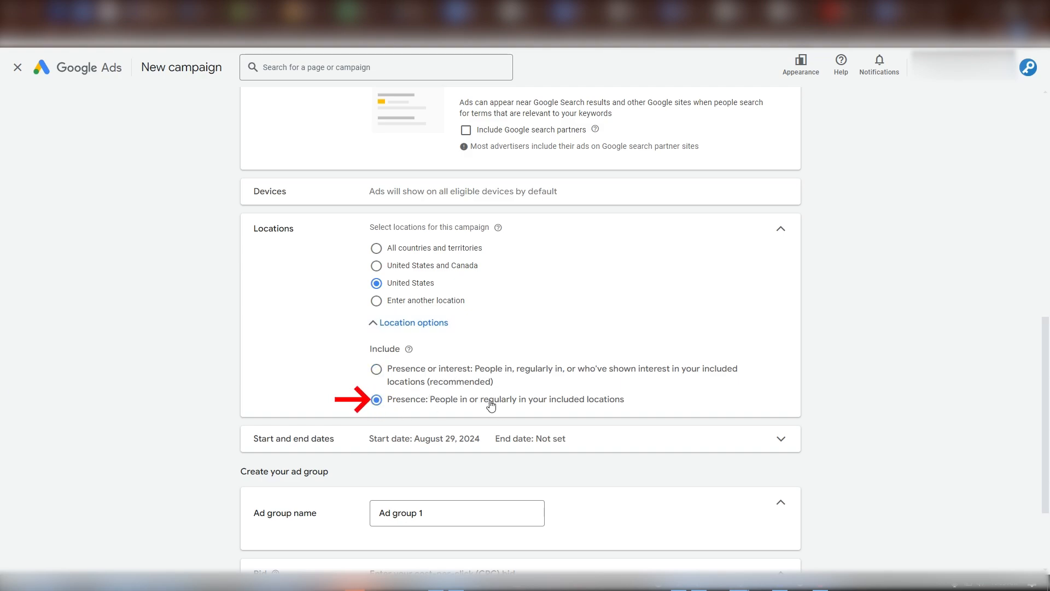
scroll("down", 3)
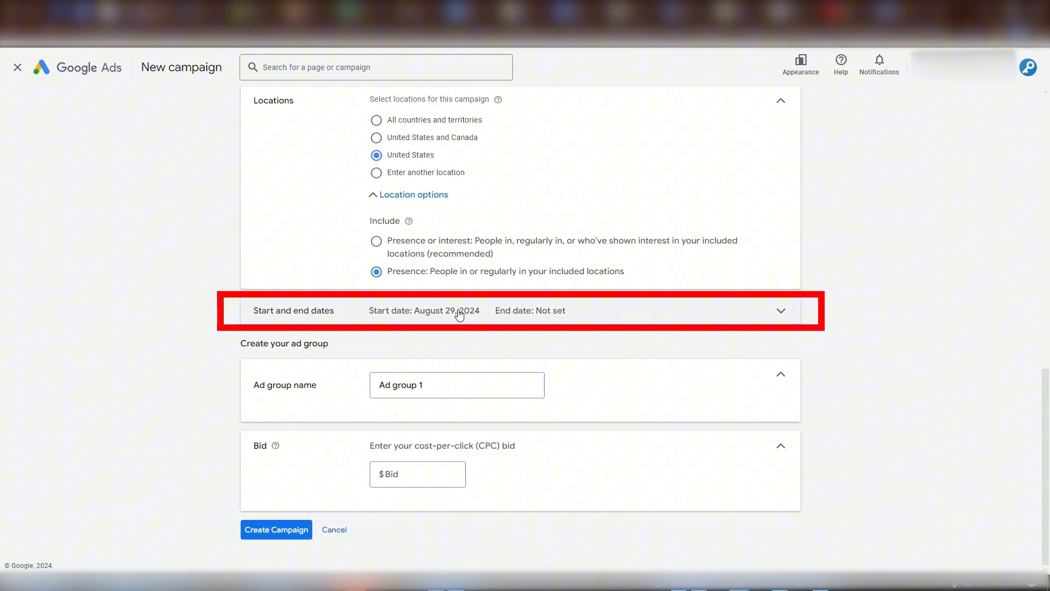
mouse_move(533, 317)
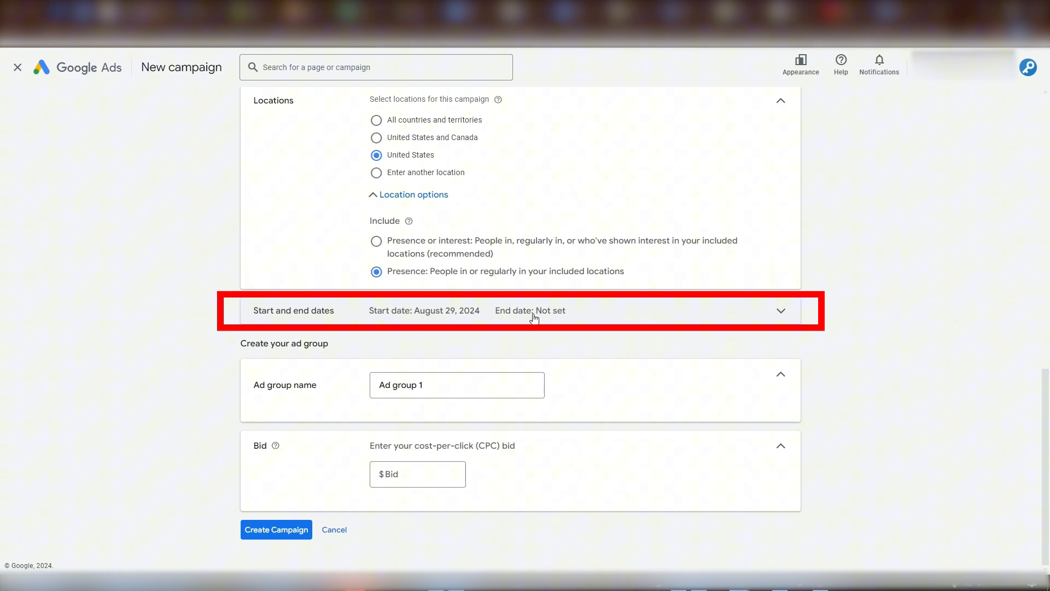
mouse_move(541, 321)
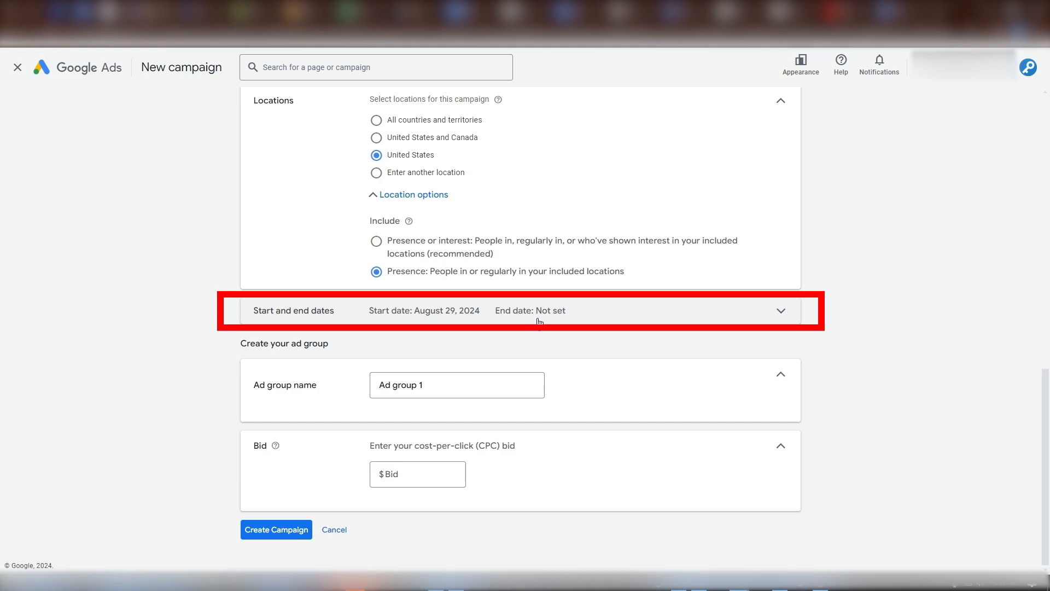
left_click(457, 384)
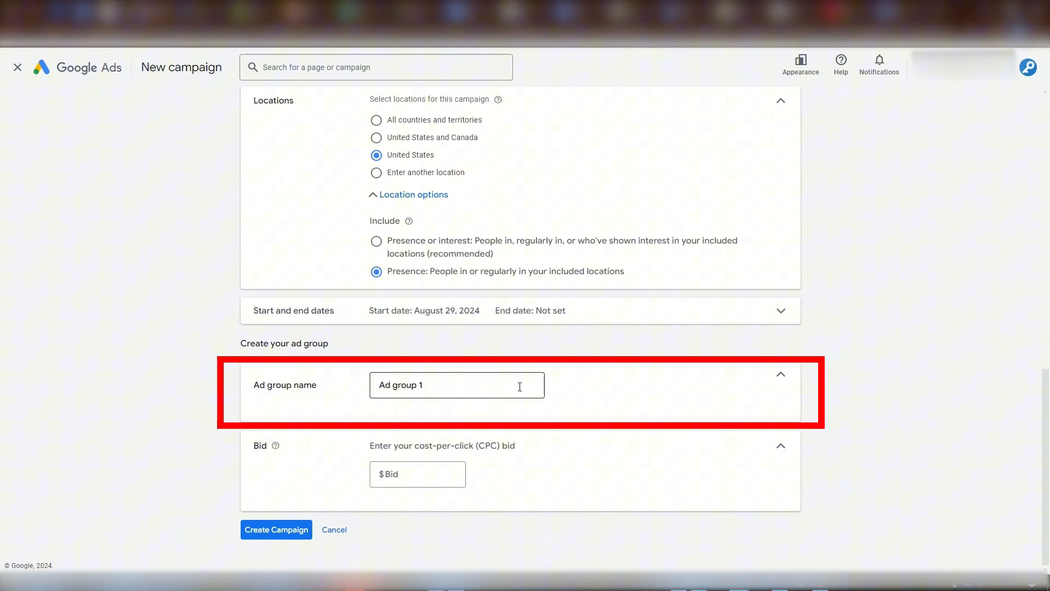
left_click(457, 383)
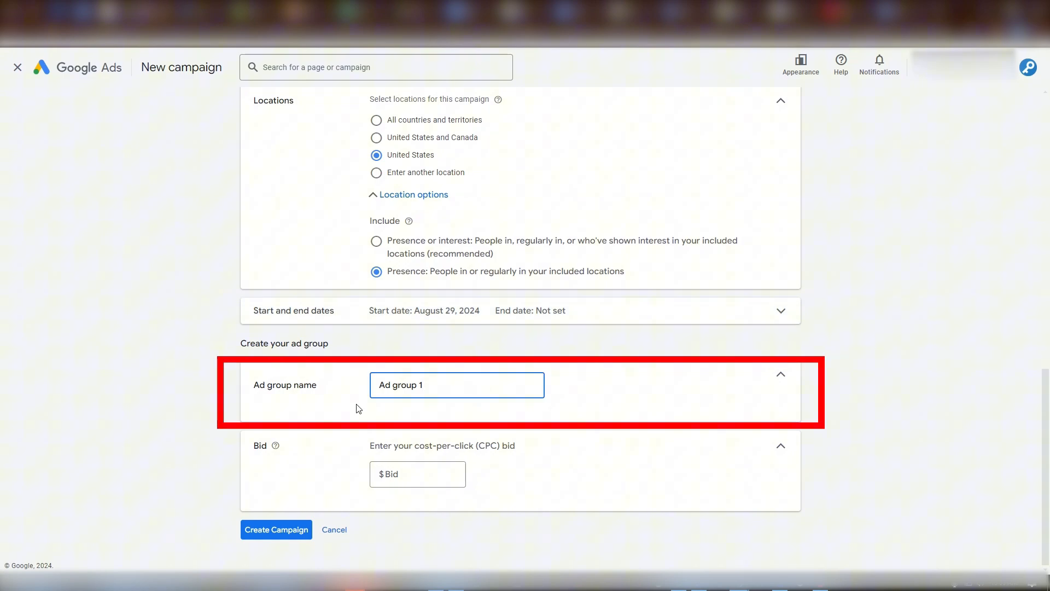
left_click(440, 384)
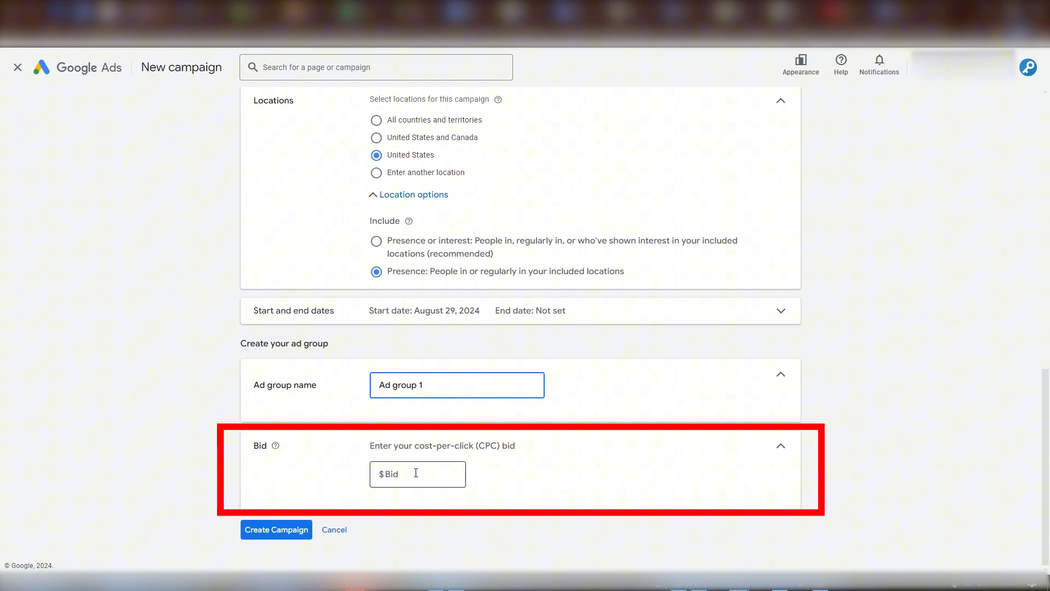
Set the ad group bid to $2.00 and create the campaign
left_click(417, 474)
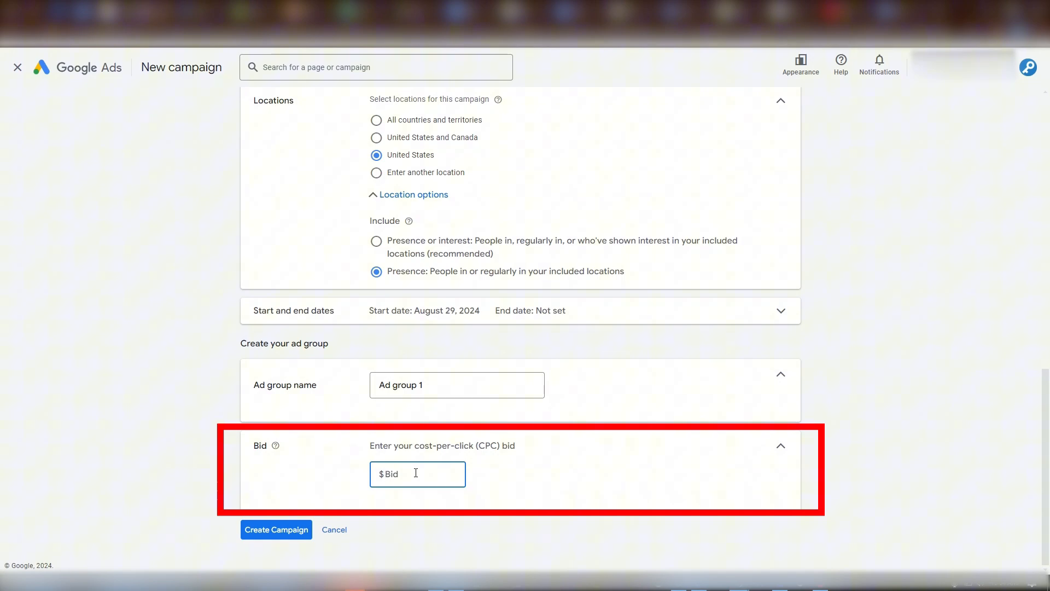
type("2.00")
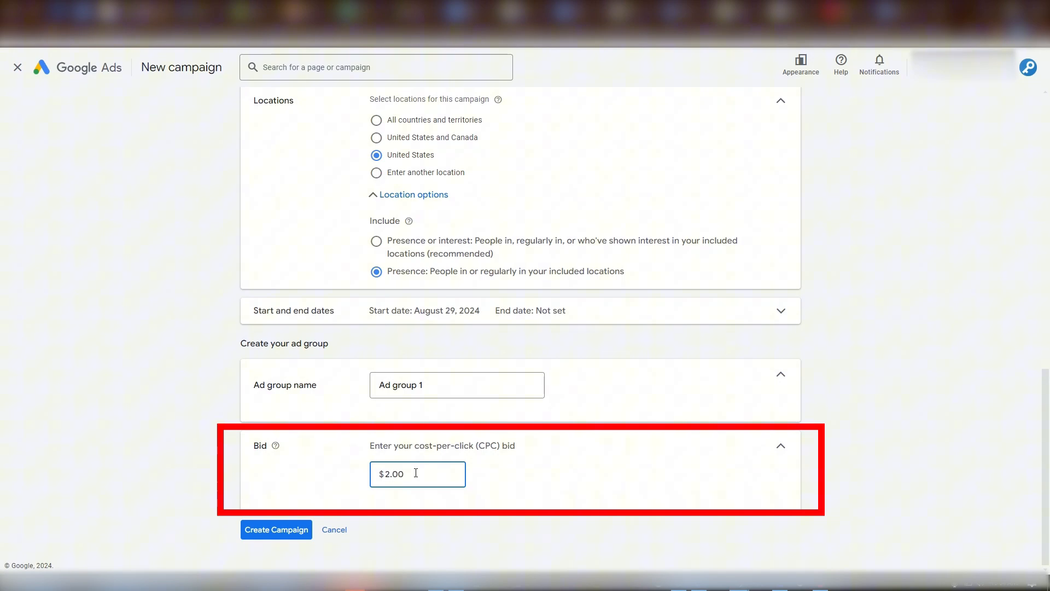
left_click(275, 529)
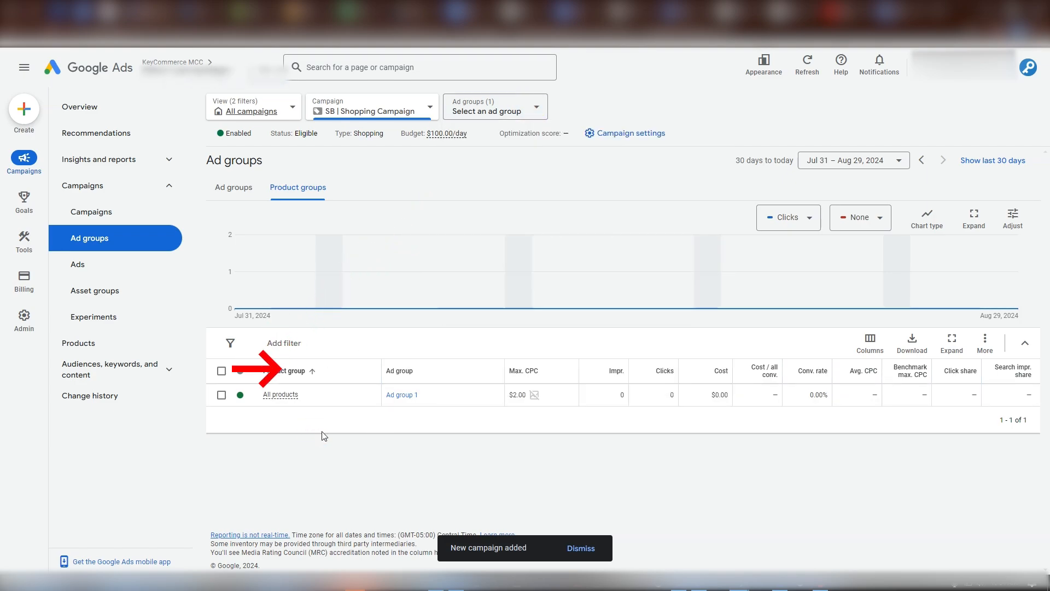
mouse_move(280, 395)
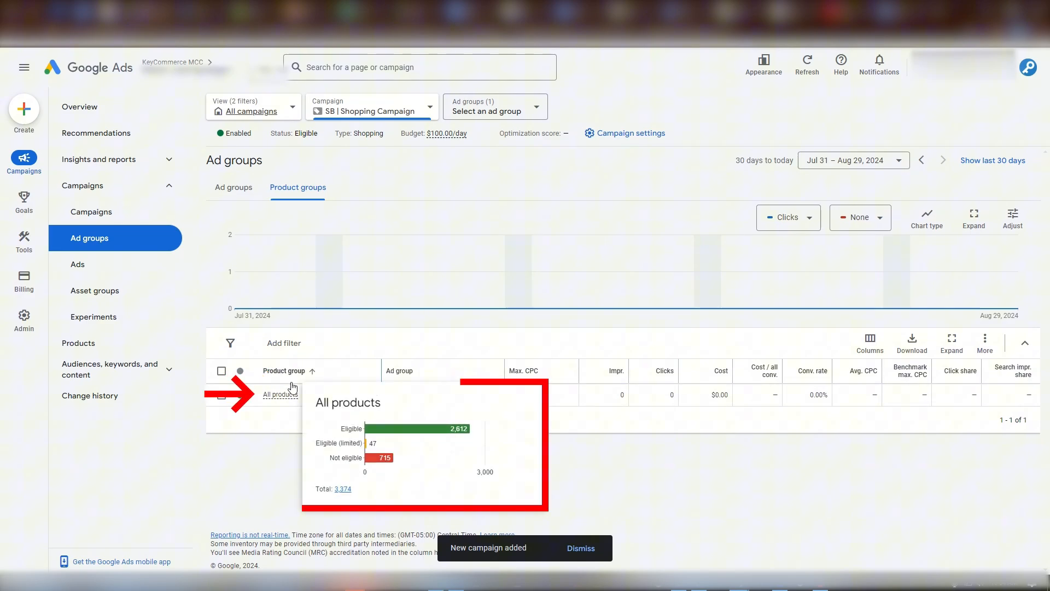